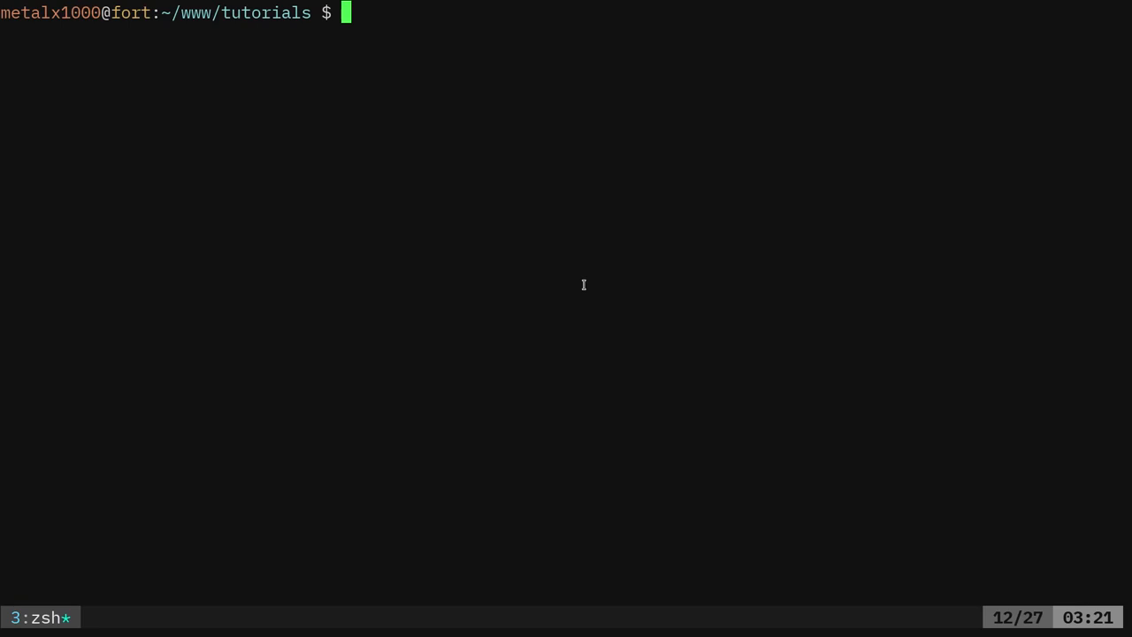
# Run ./name with the name Kris and observe the greeting split across lines
pyautogui.write('./name')
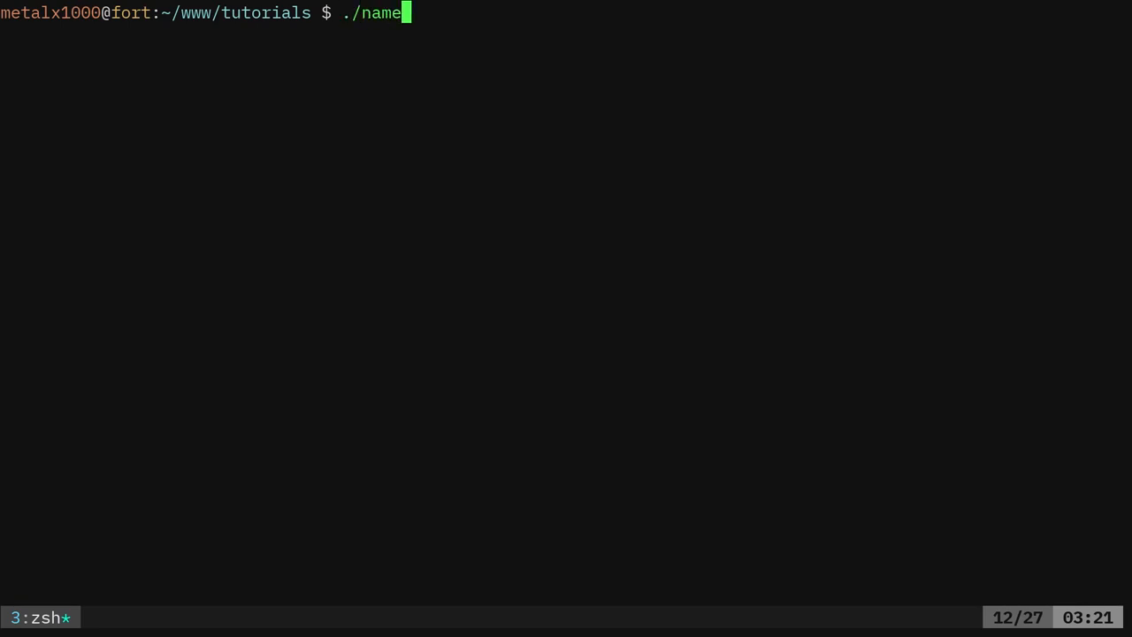
pyautogui.write('Kris')
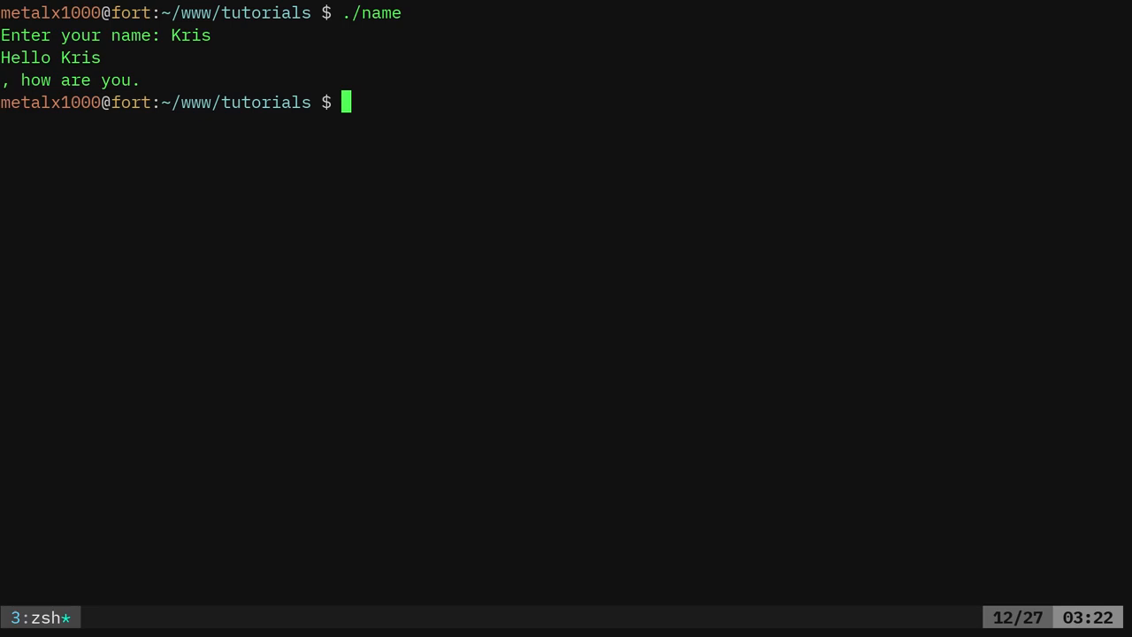
pyautogui.write('./name')
pyautogui.write('v')
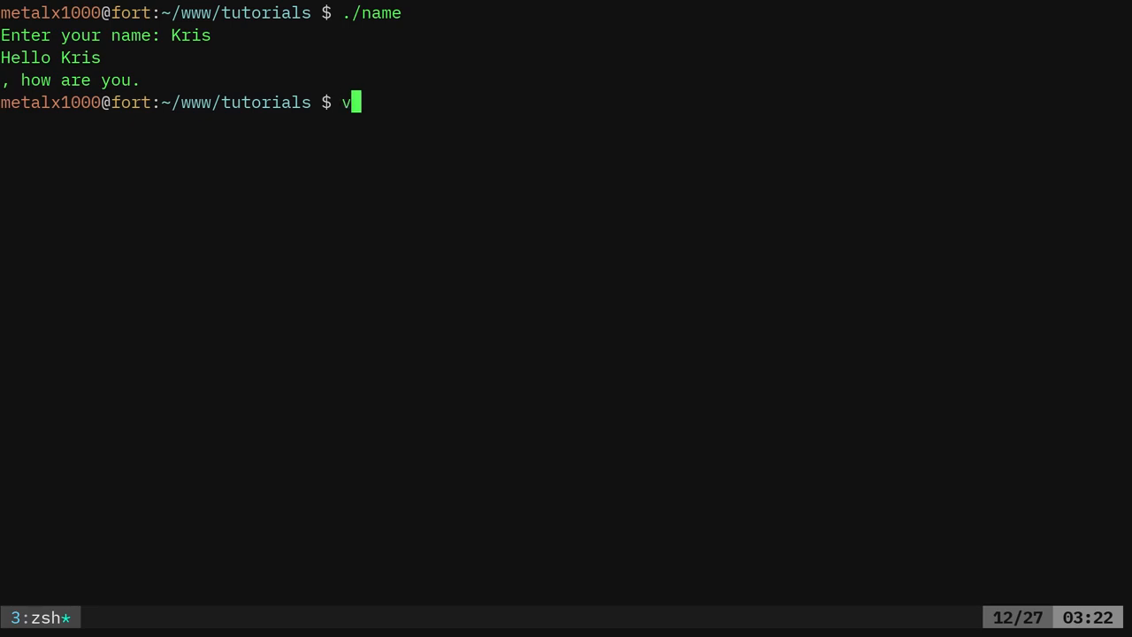
# Open name.c in vim and go to the top of the file
pyautogui.write('im name.')
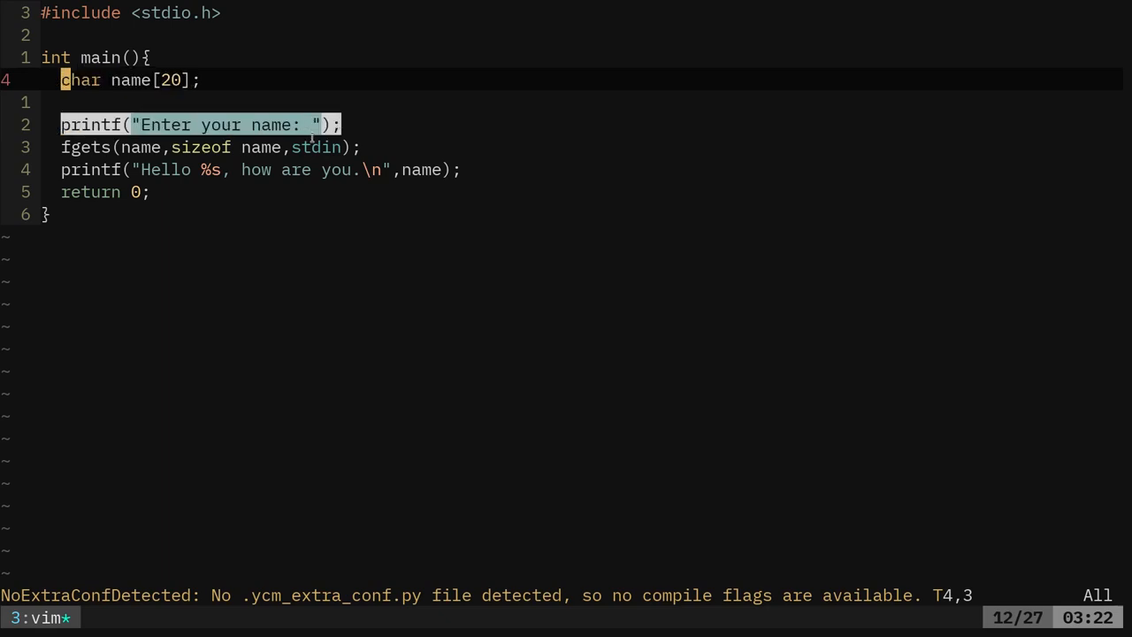
pyautogui.press('j')
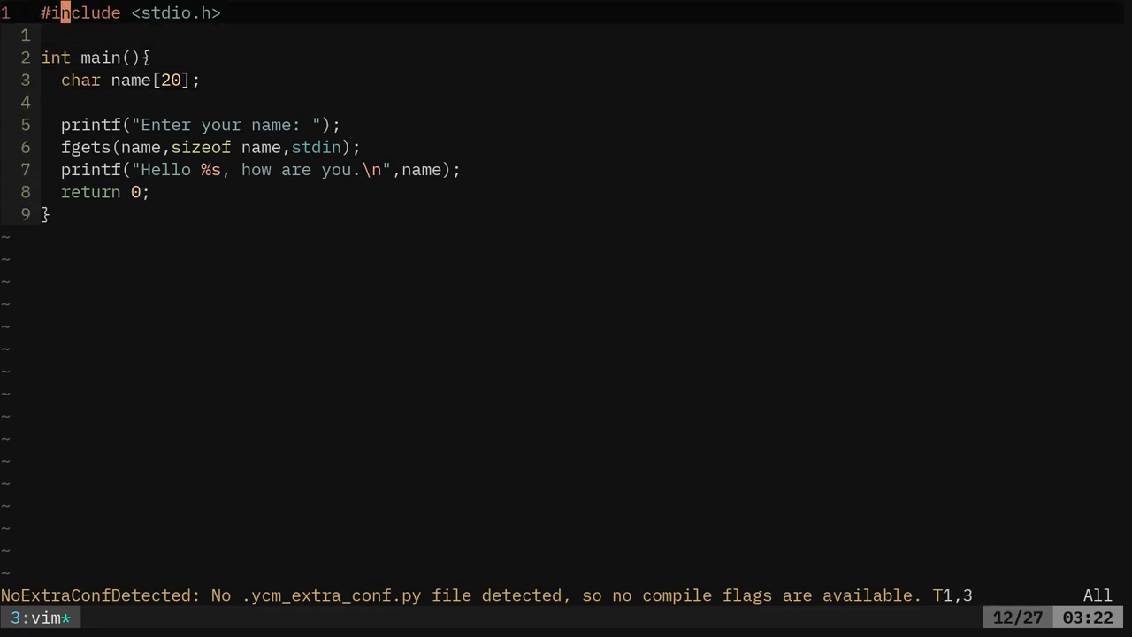
# Add #include <string.h> below stdio.h and duplicate the Hello printf line
pyautogui.press('o')
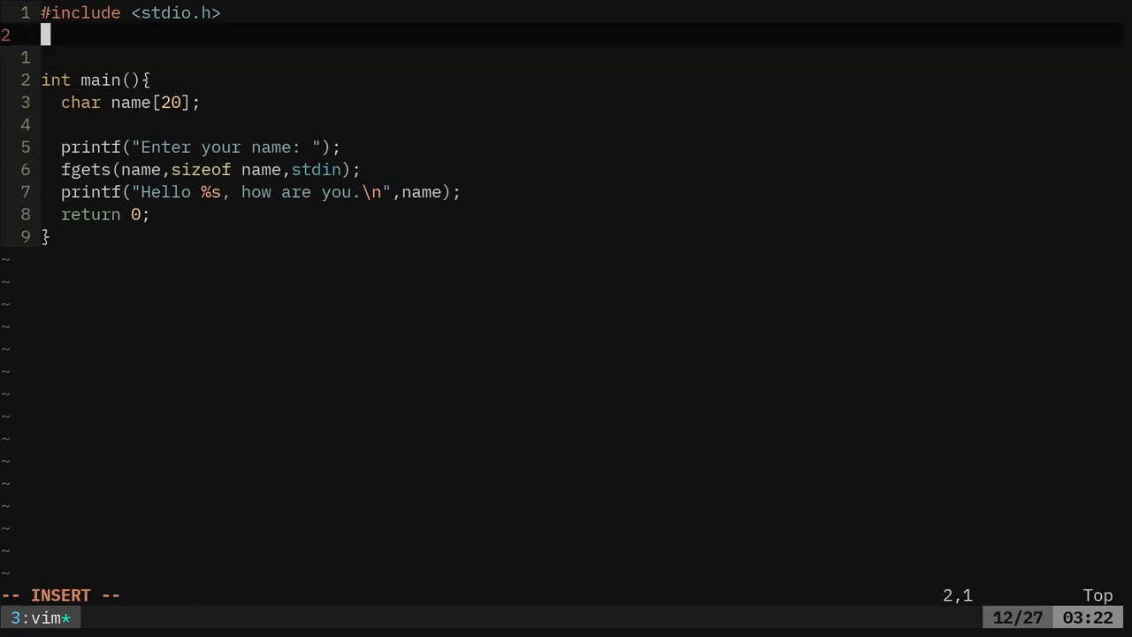
pyautogui.write('#include')
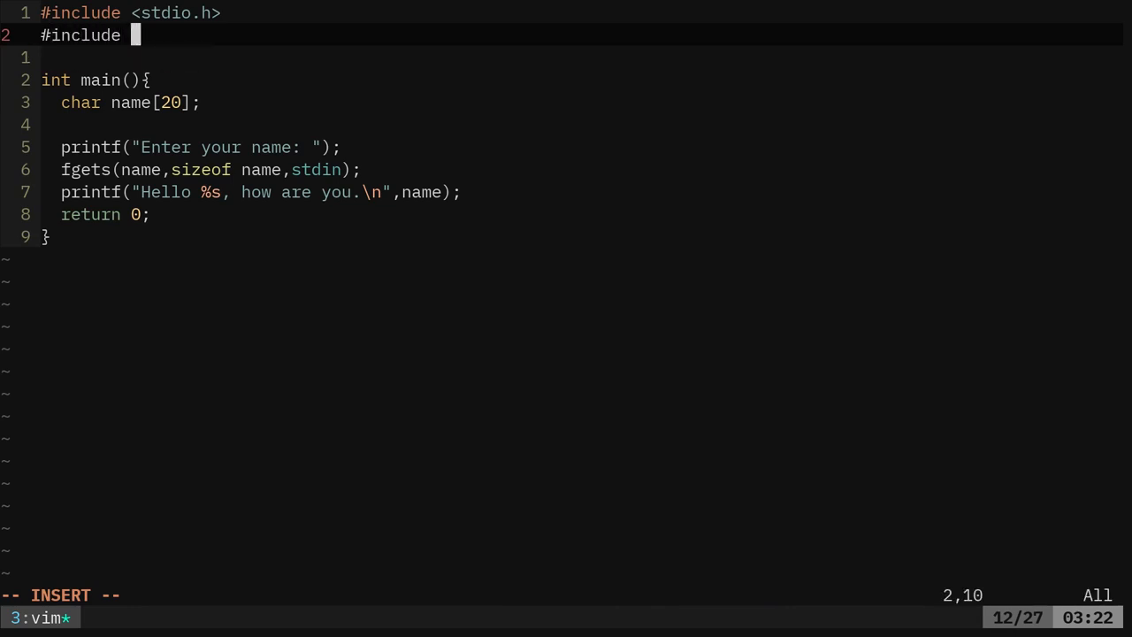
pyautogui.write('<>')
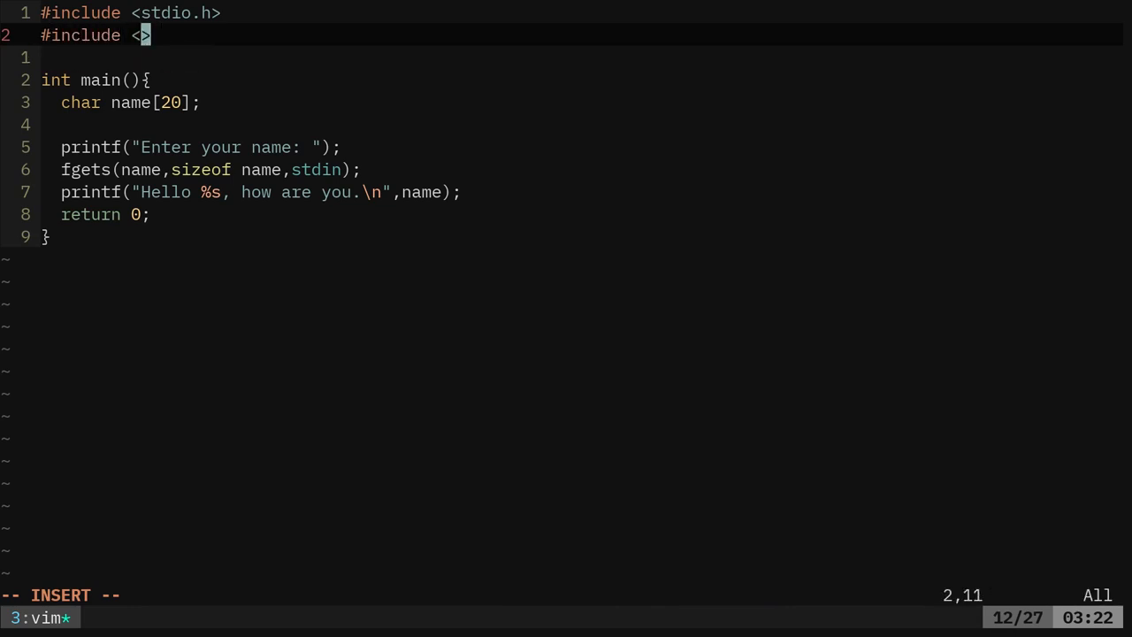
pyautogui.write('string.h')
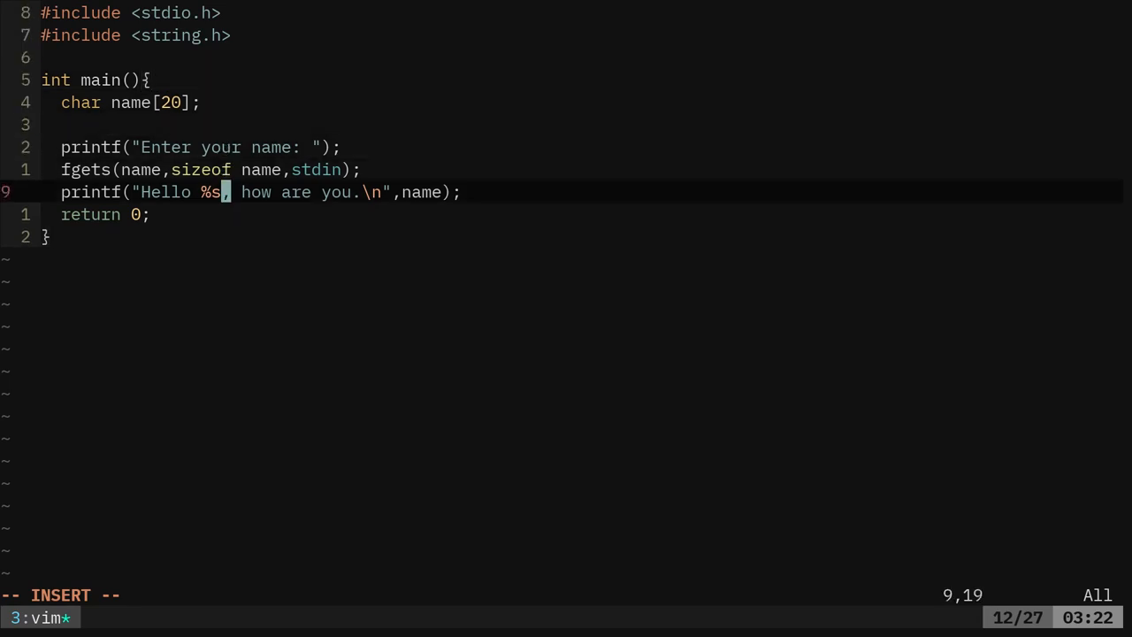
pyautogui.write('y')
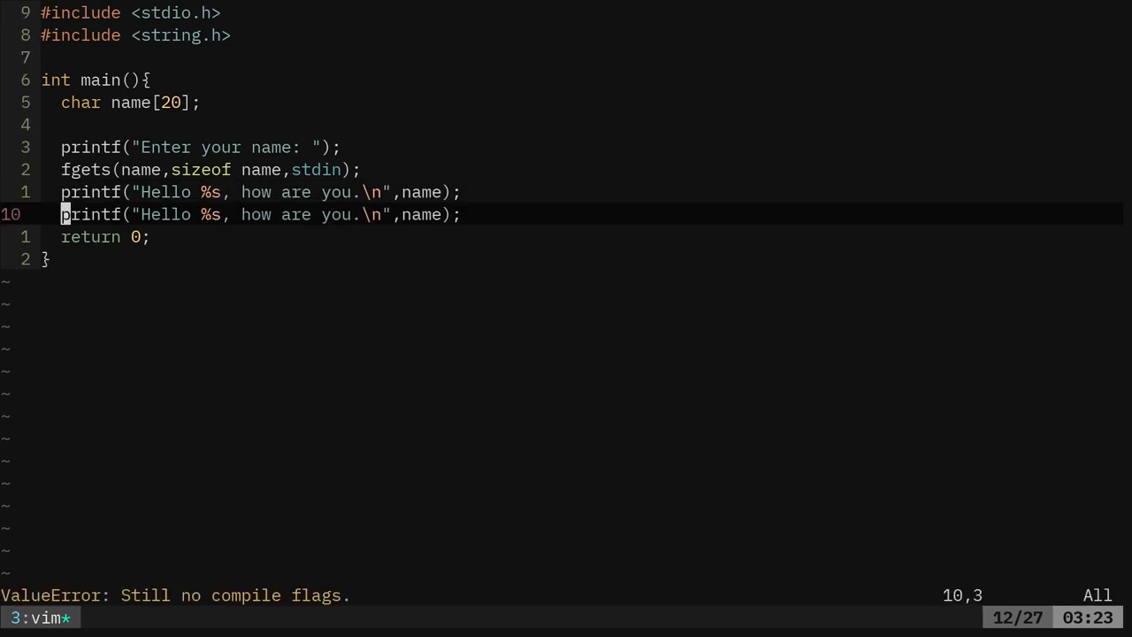
# Insert 'size_t len = strlen(name);' between the two Hello printf lines
pyautogui.press('o')
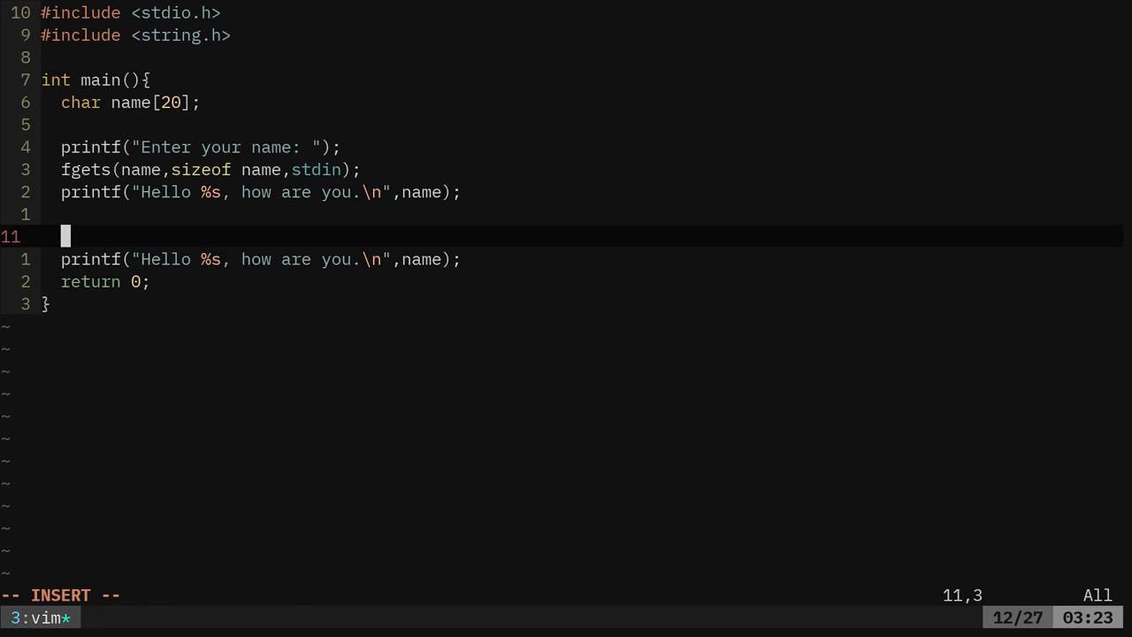
pyautogui.write('si')
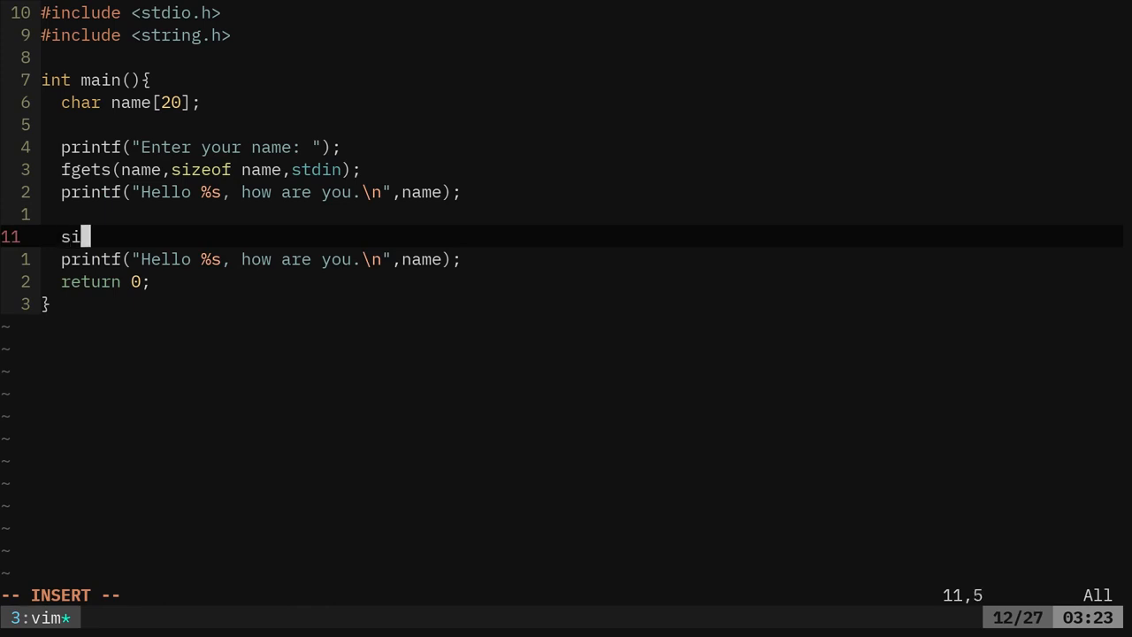
pyautogui.write('ze_t')
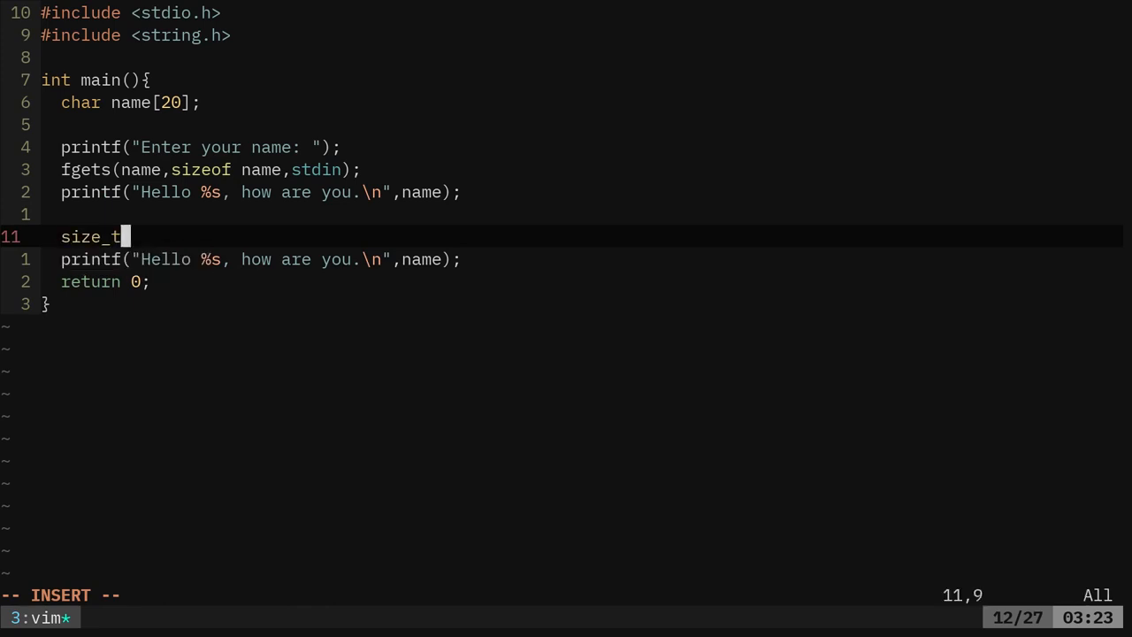
pyautogui.write('len')
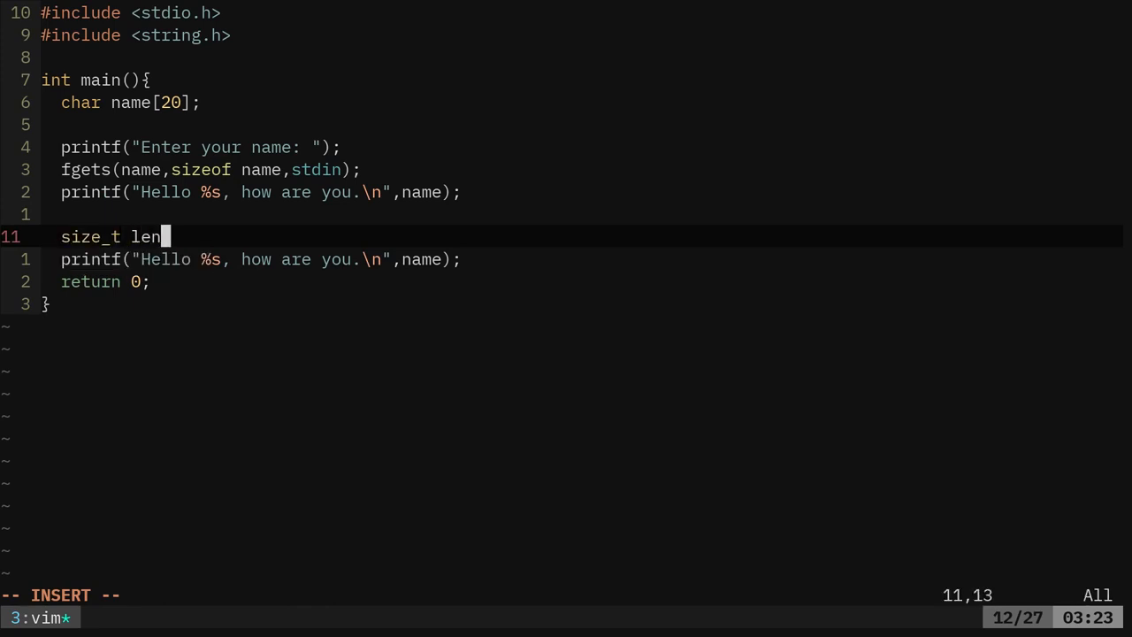
pyautogui.write('" "')
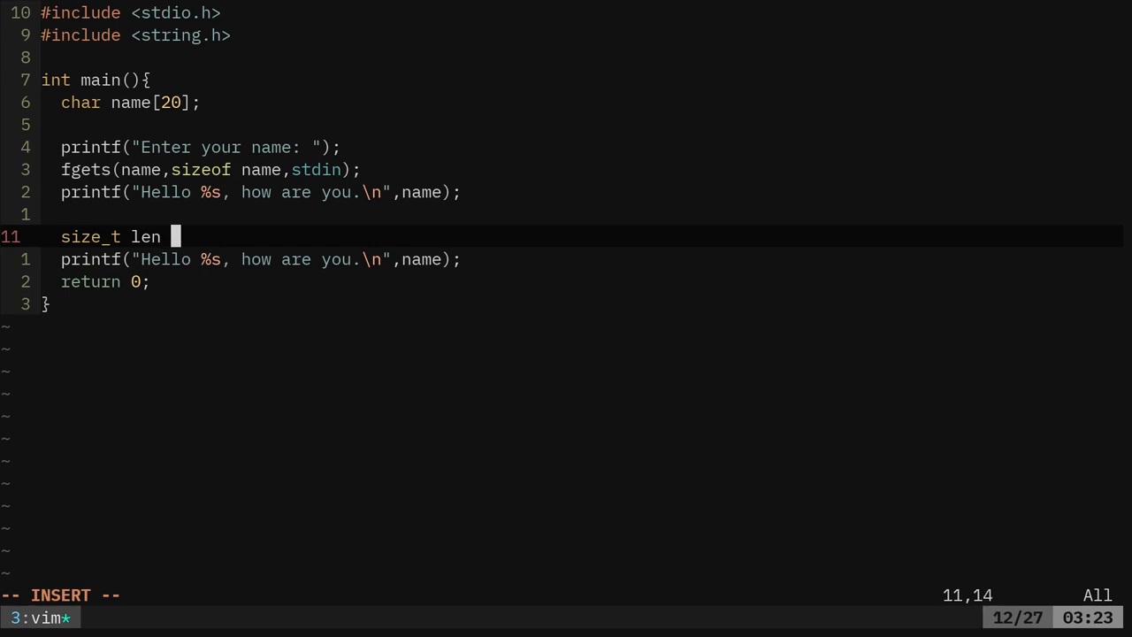
pyautogui.write('= str')
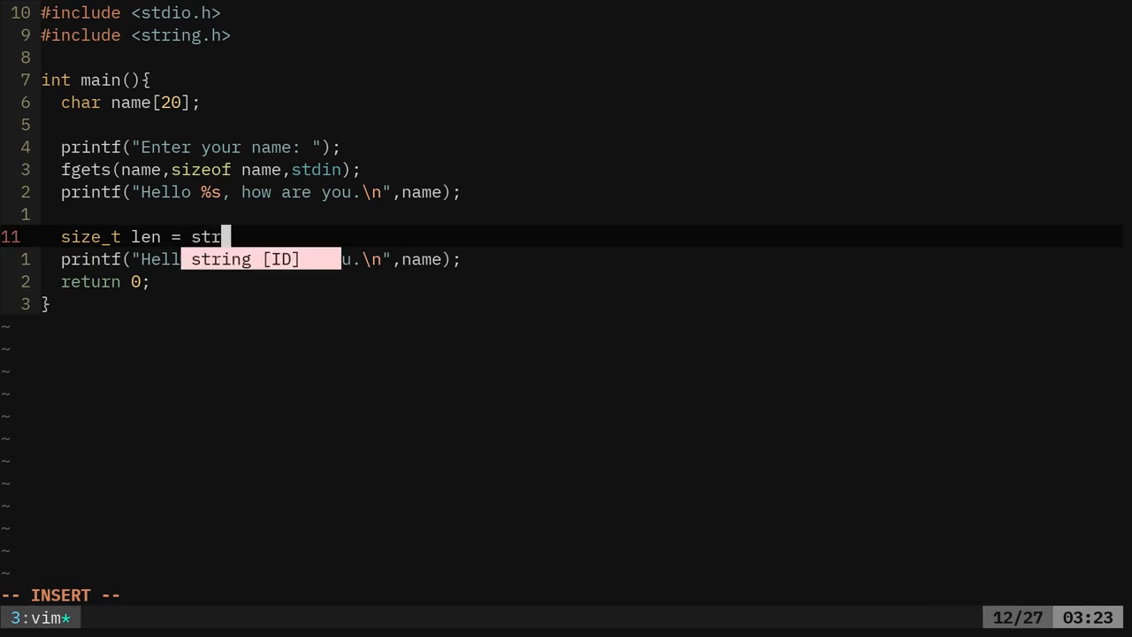
pyautogui.write('len();')
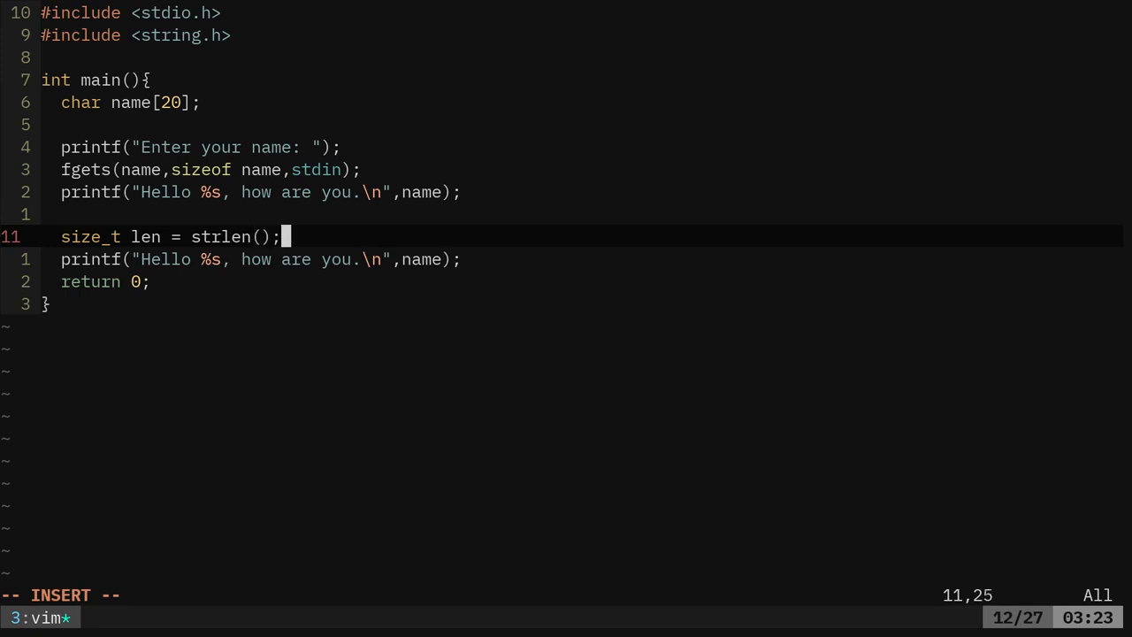
pyautogui.write('name')
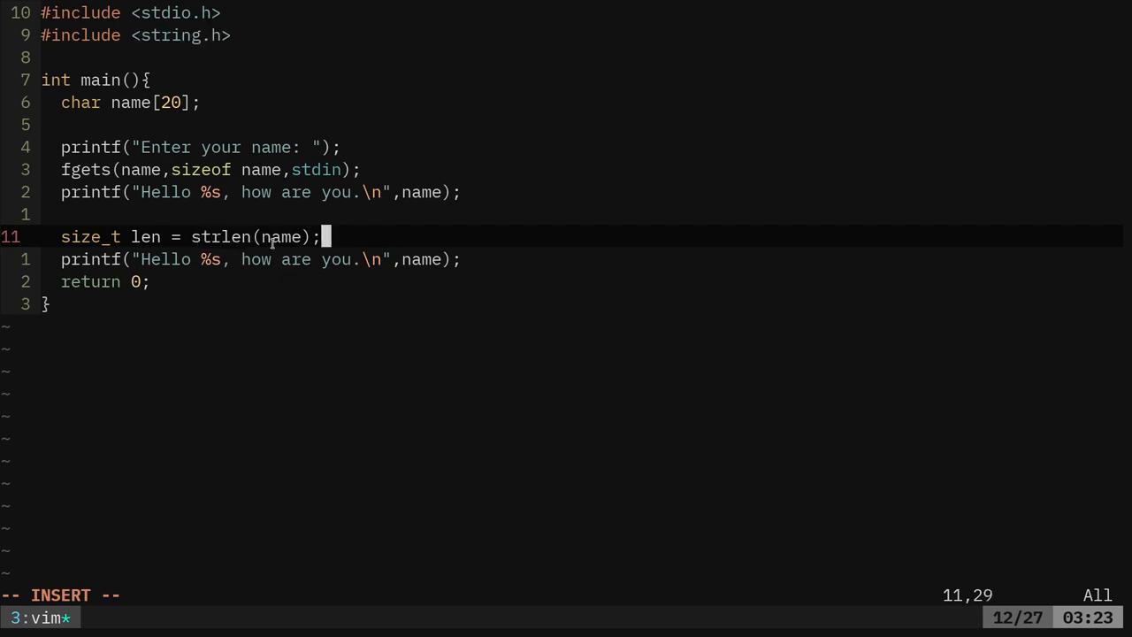
pyautogui.doubleClick(146, 236)
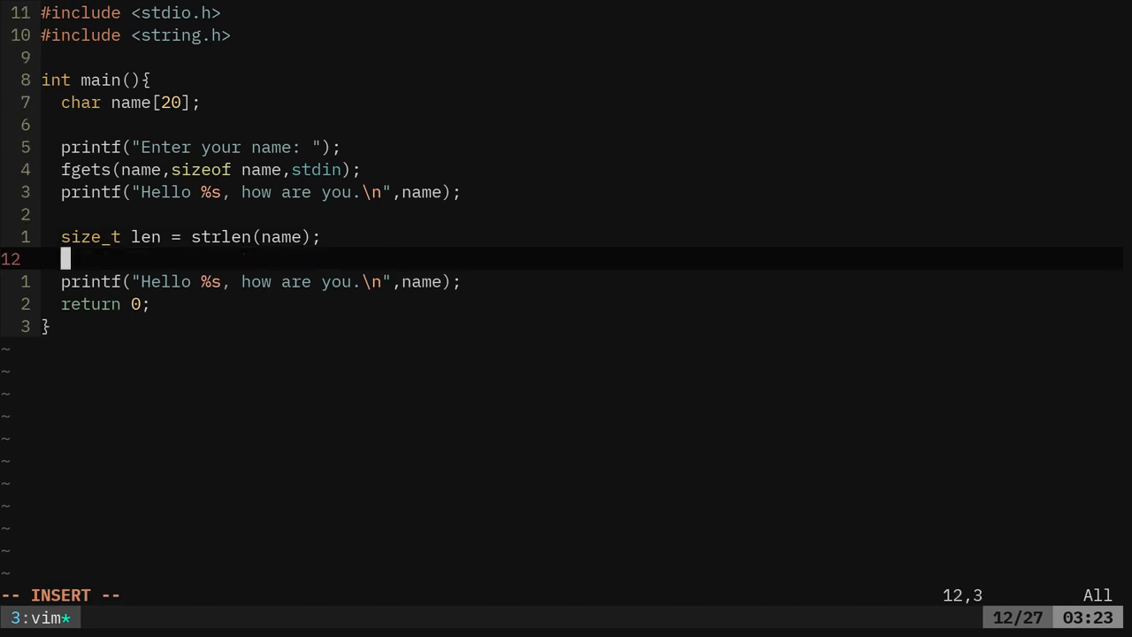
# Add name[--len] = '\0'; after the strlen line, then save and quit vim
pyautogui.write('if')
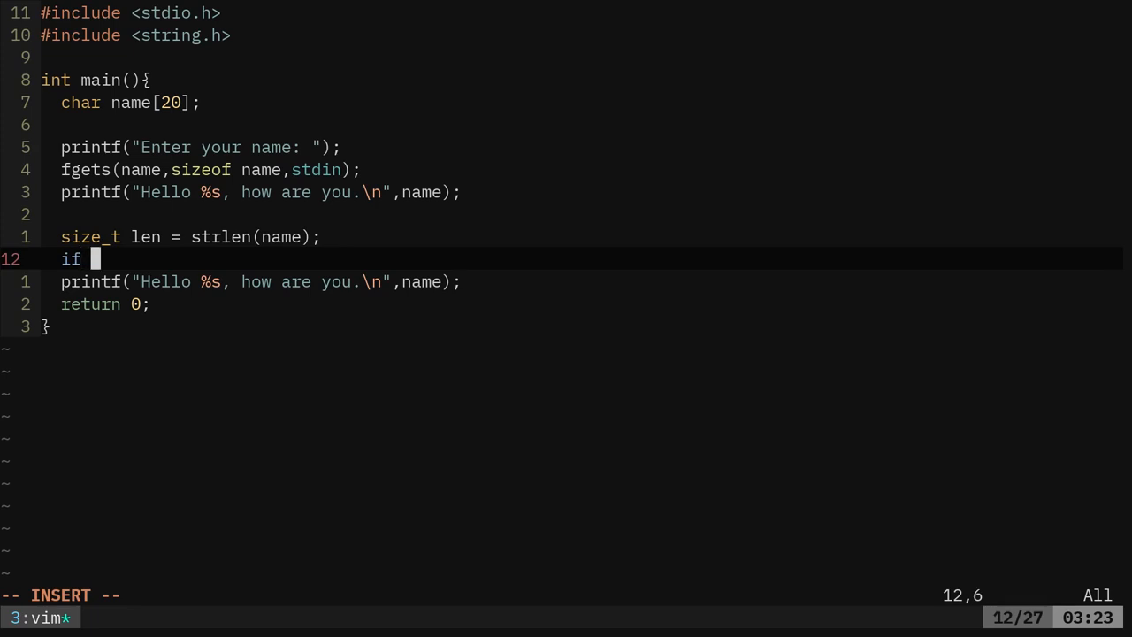
pyautogui.press('BackSpace')
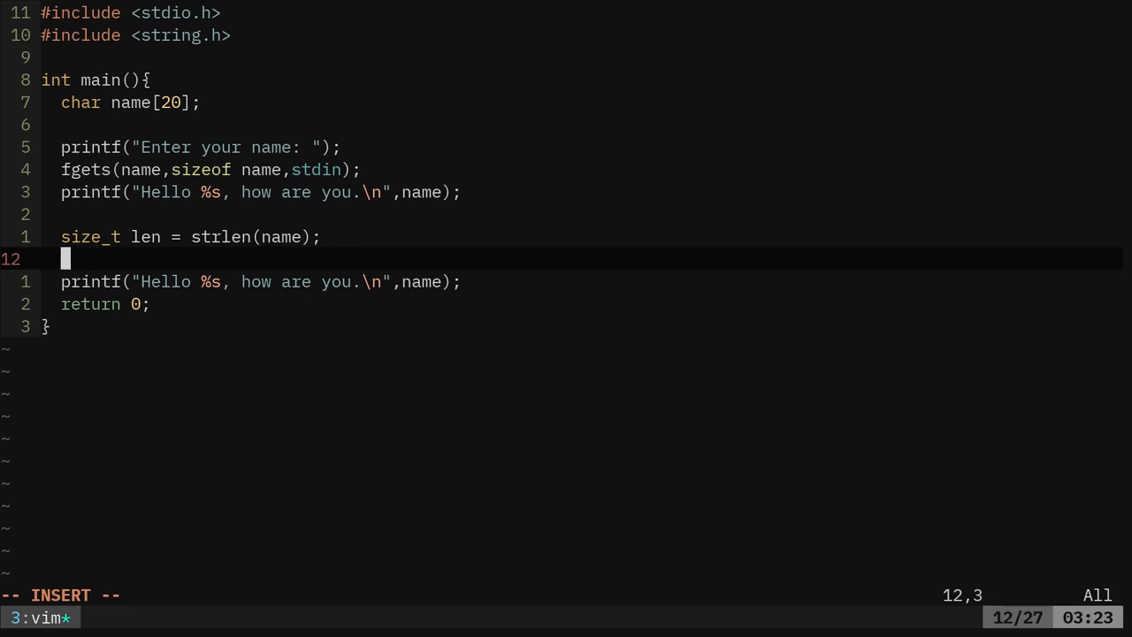
pyautogui.write('name[')
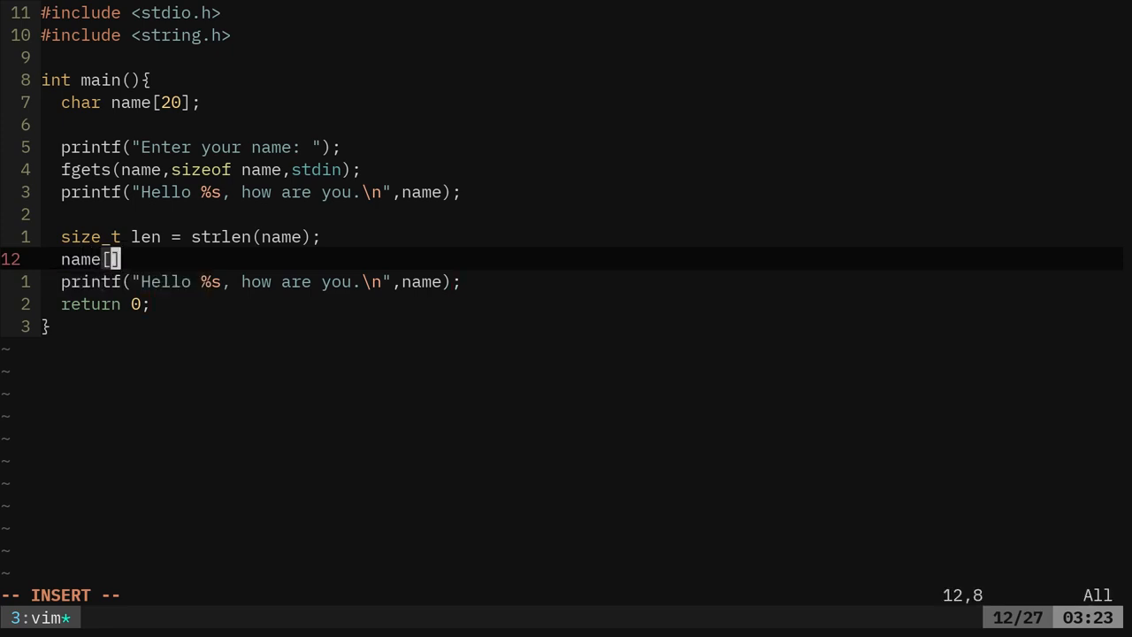
pyautogui.write('--')
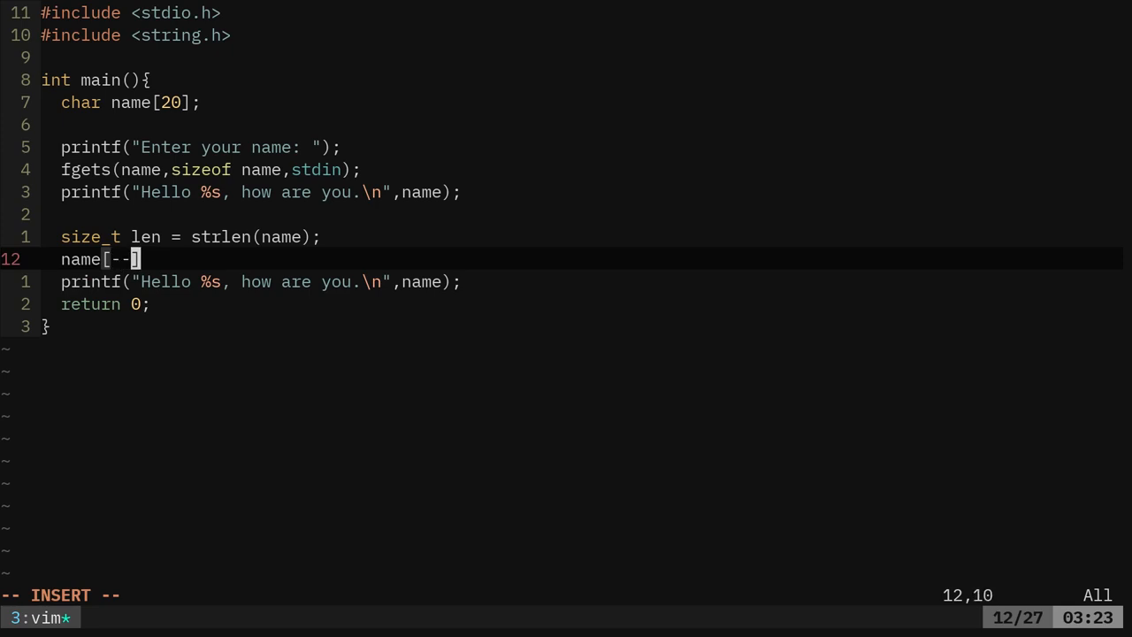
pyautogui.write('len')
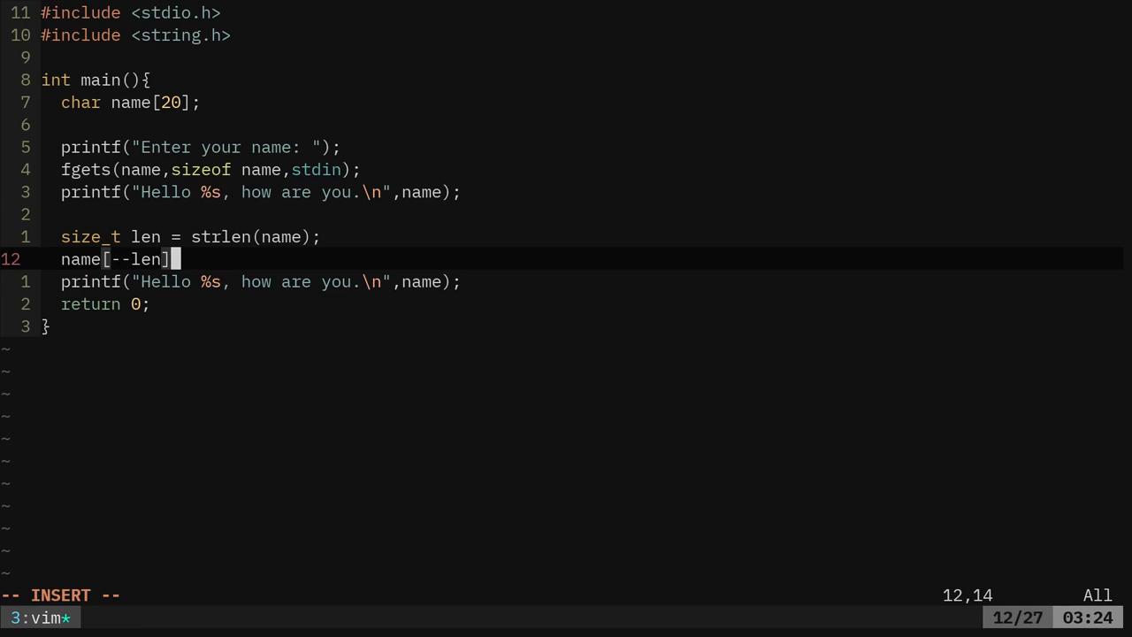
pyautogui.write("= ''")
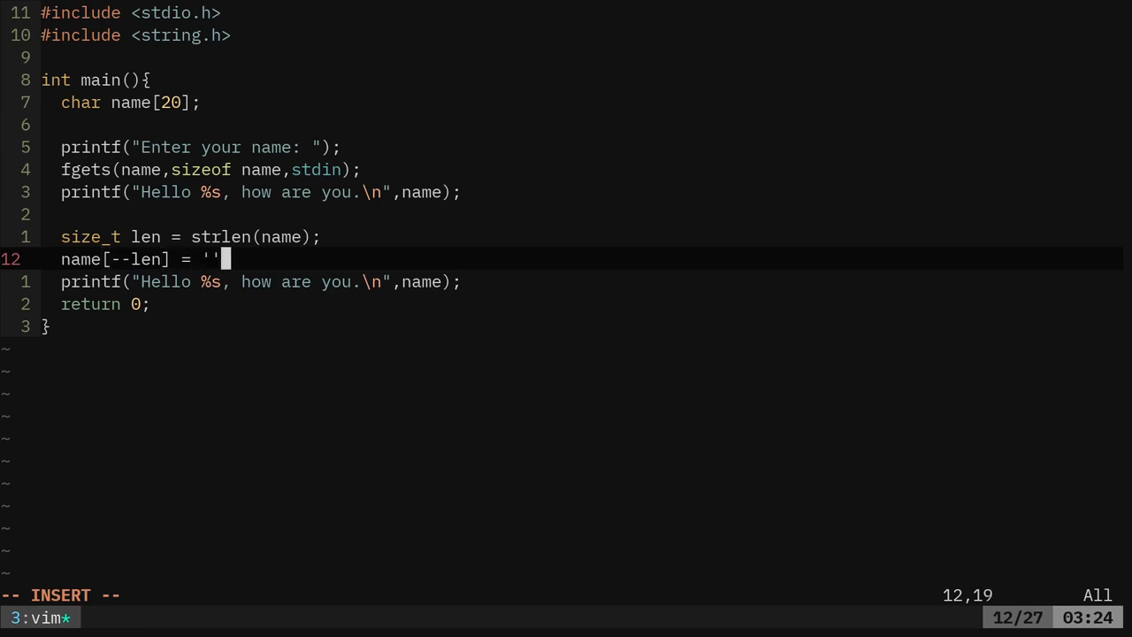
pyautogui.write('\\0')
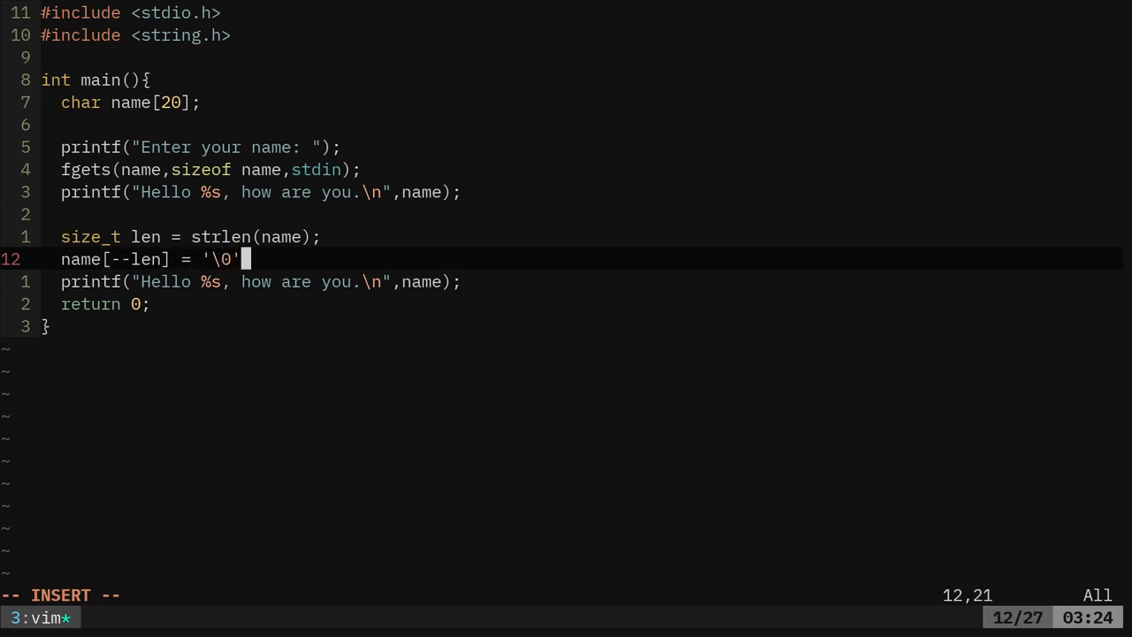
pyautogui.write(';')
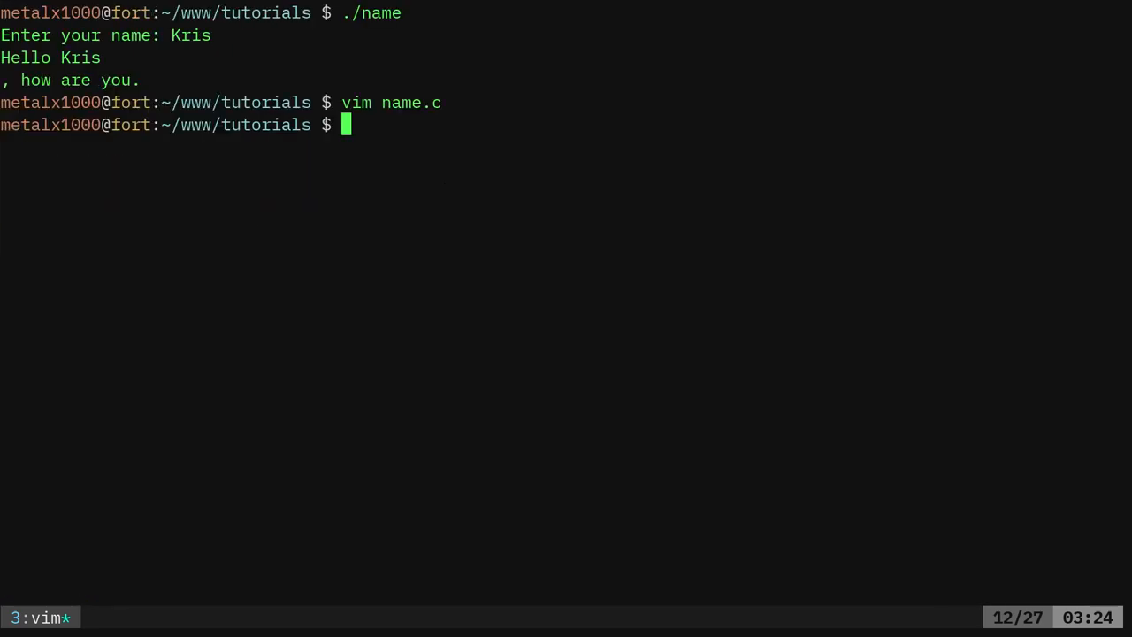
# Compile with 'gcc name.c -o name' and run it, entering KRis
pyautogui.write('gcc name.c -o name')
pyautogui.write('./name')
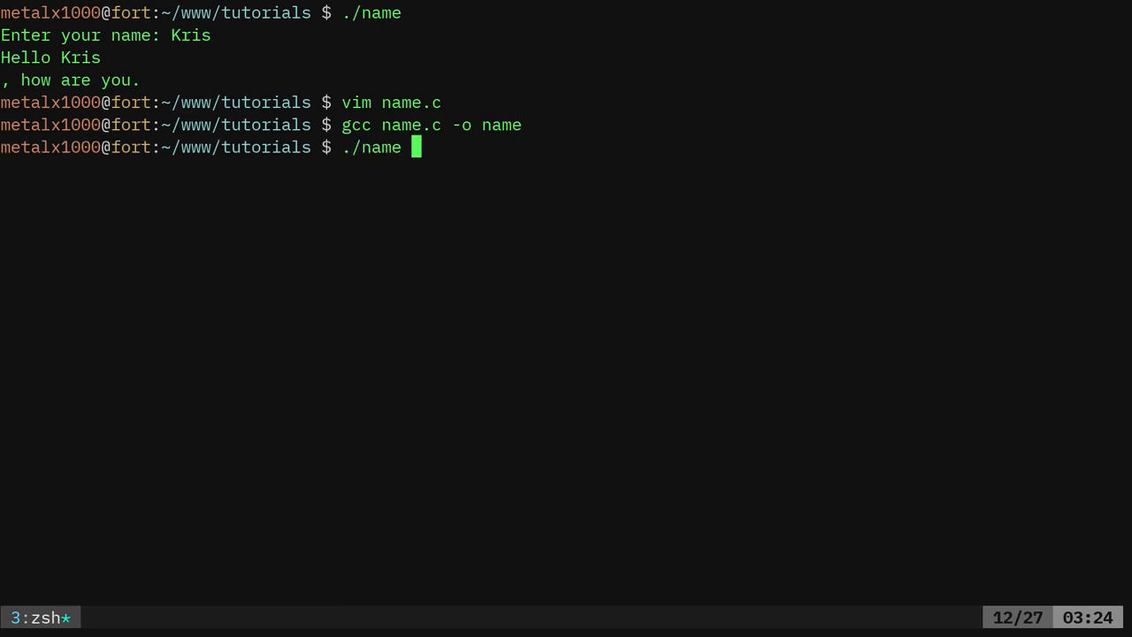
pyautogui.write('KRis')
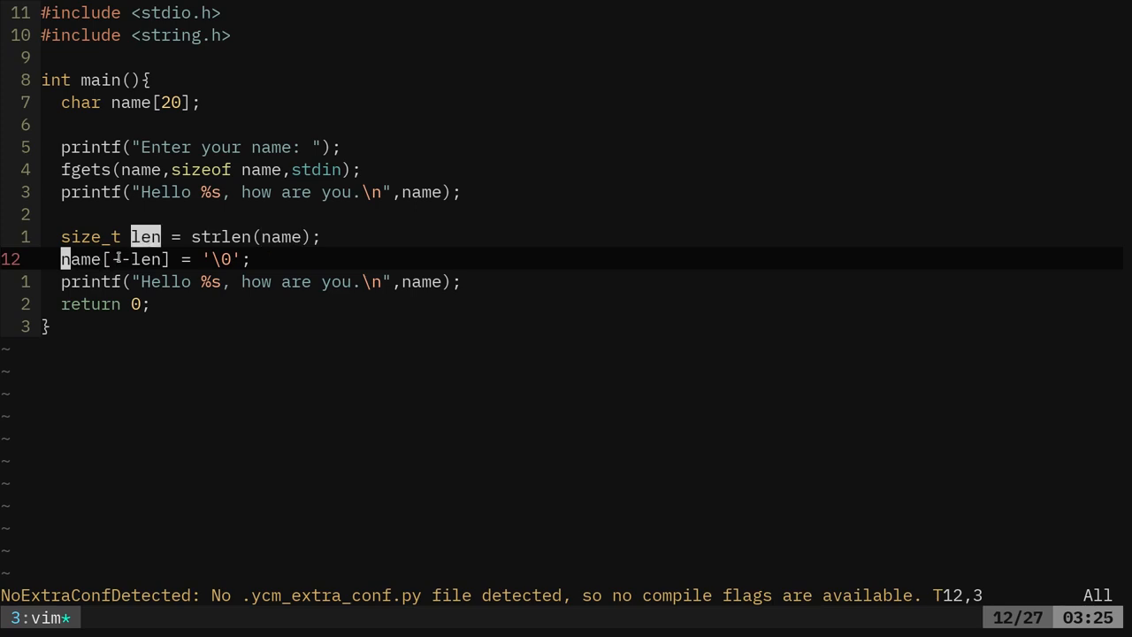
# Review the newline-removal line in name.c, then switch to the GitLab repository
pyautogui.write('-')
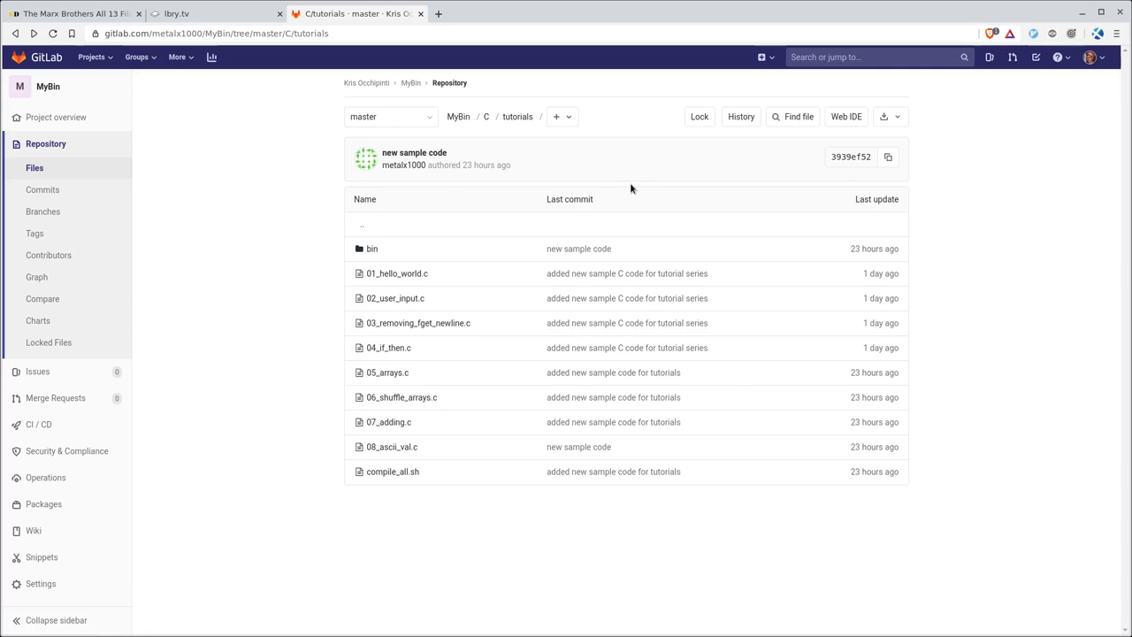
pyautogui.moveTo(434, 380)
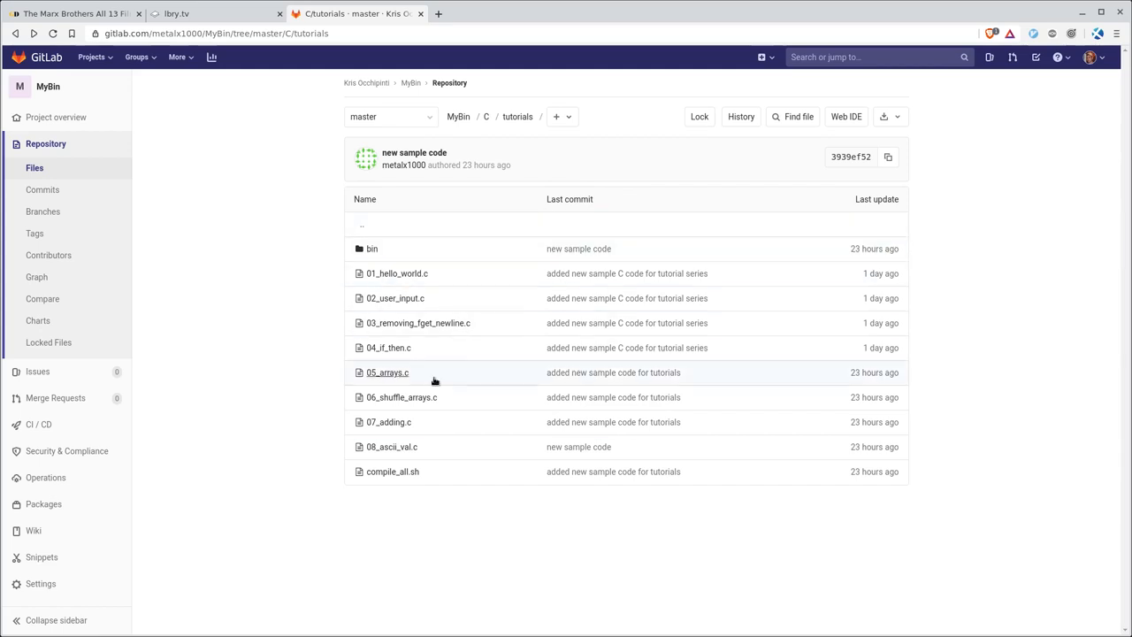
# Open 03_removing_fget_newline.c from the GitLab C tutorials listing
pyautogui.click(386, 372)
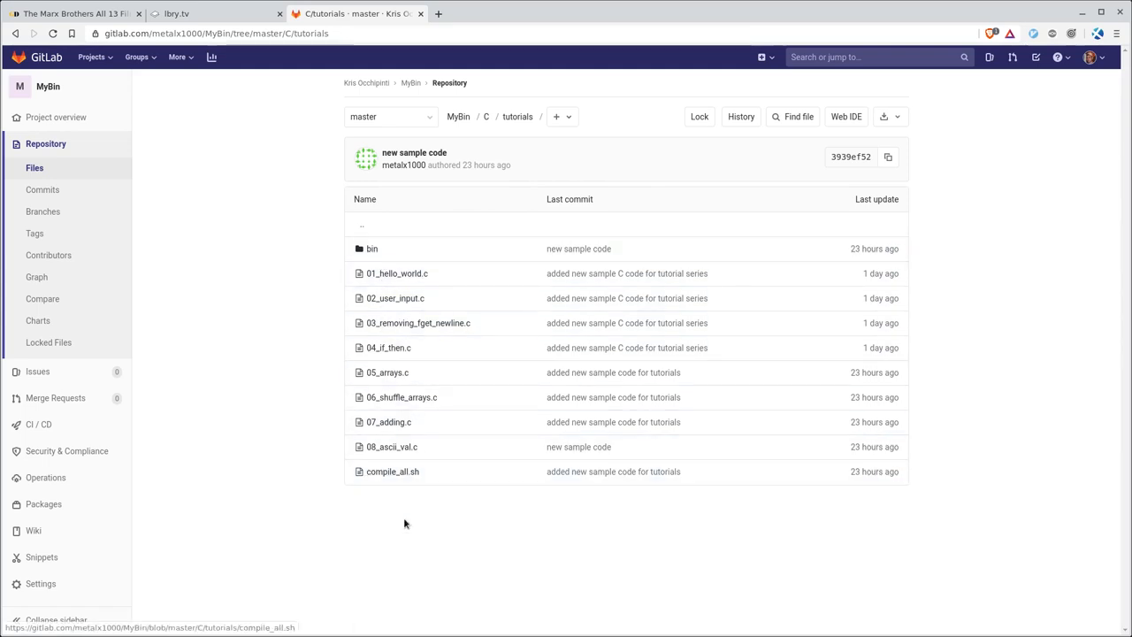
pyautogui.moveTo(395, 501)
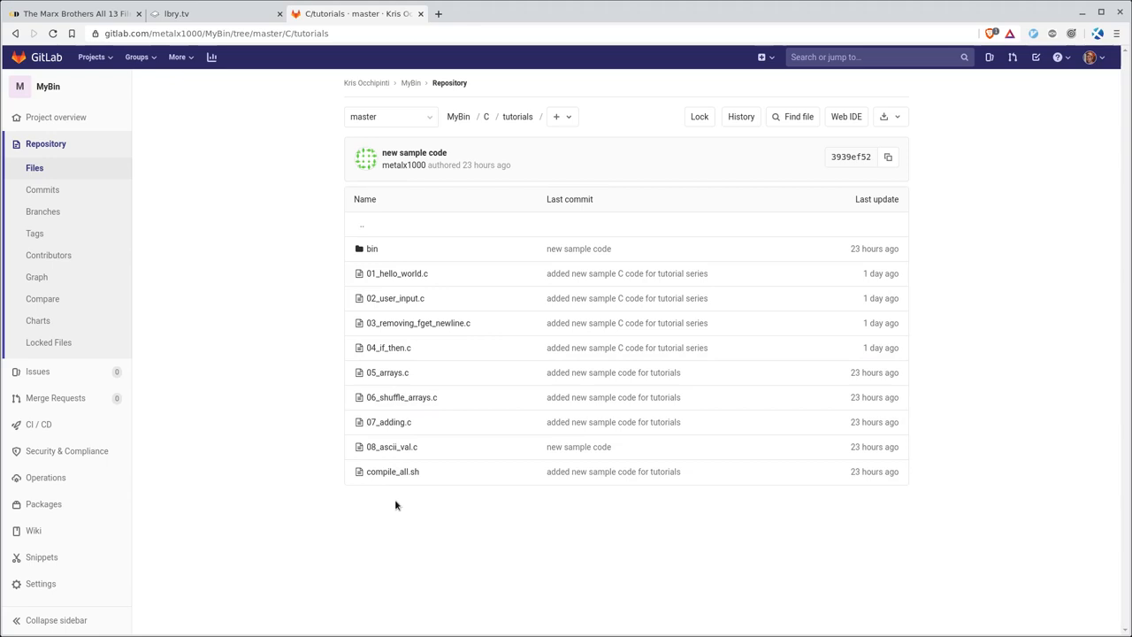
pyautogui.click(417, 323)
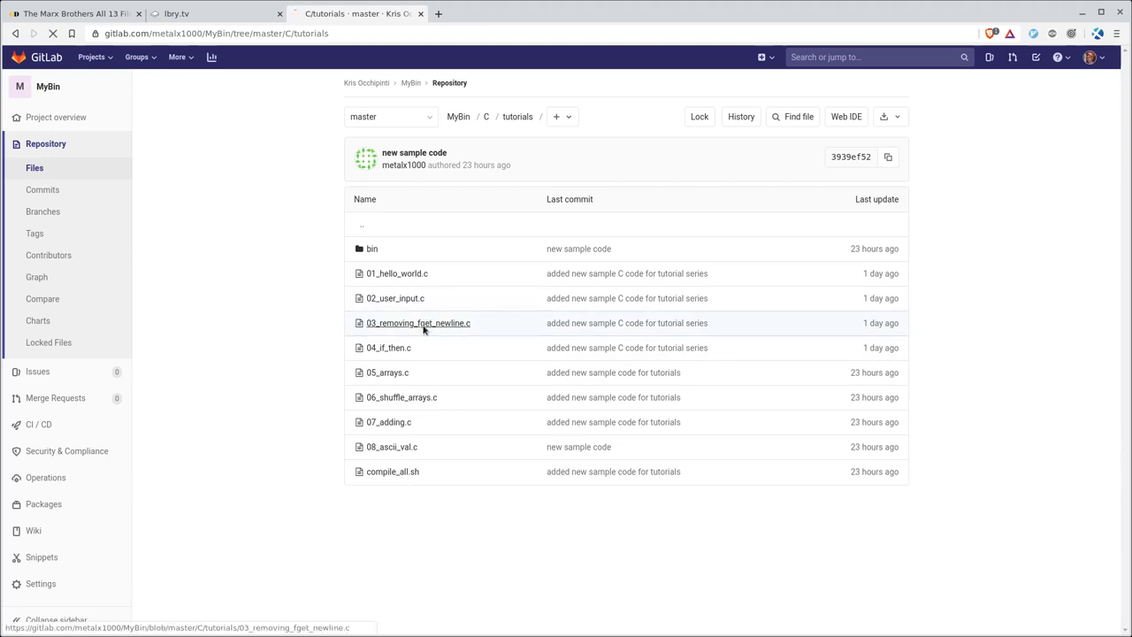
pyautogui.click(418, 323)
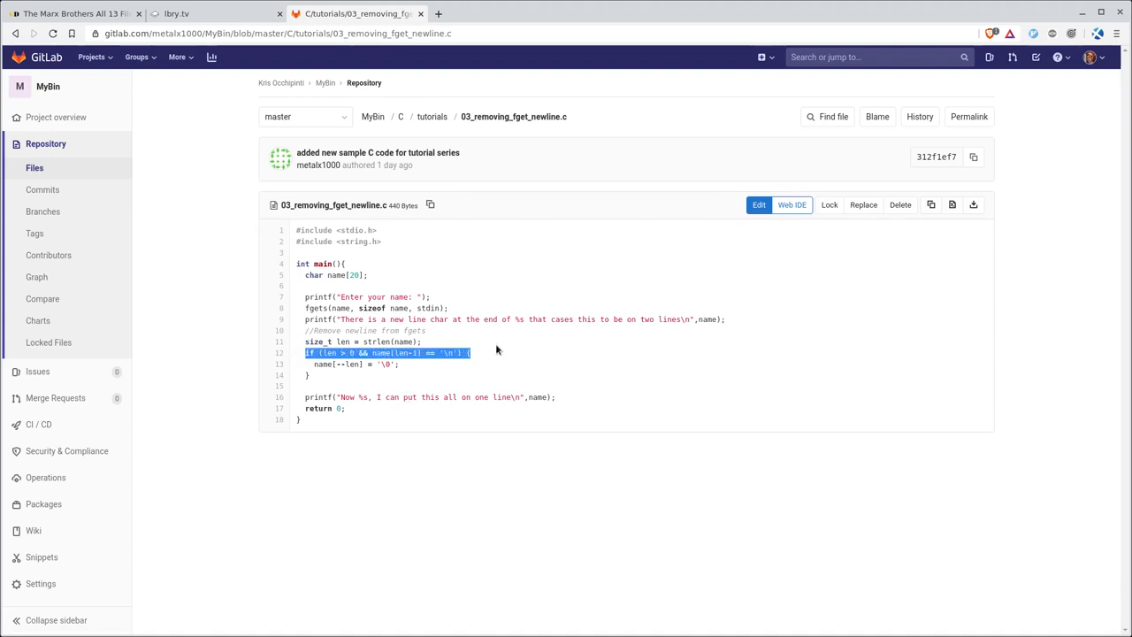
pyautogui.moveTo(505, 349)
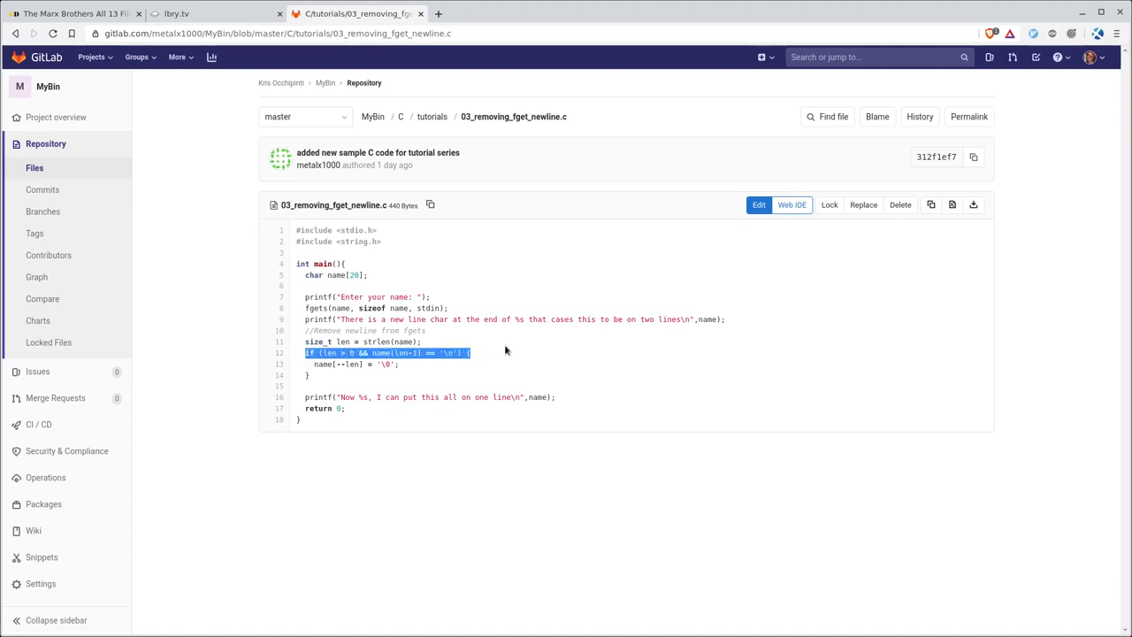